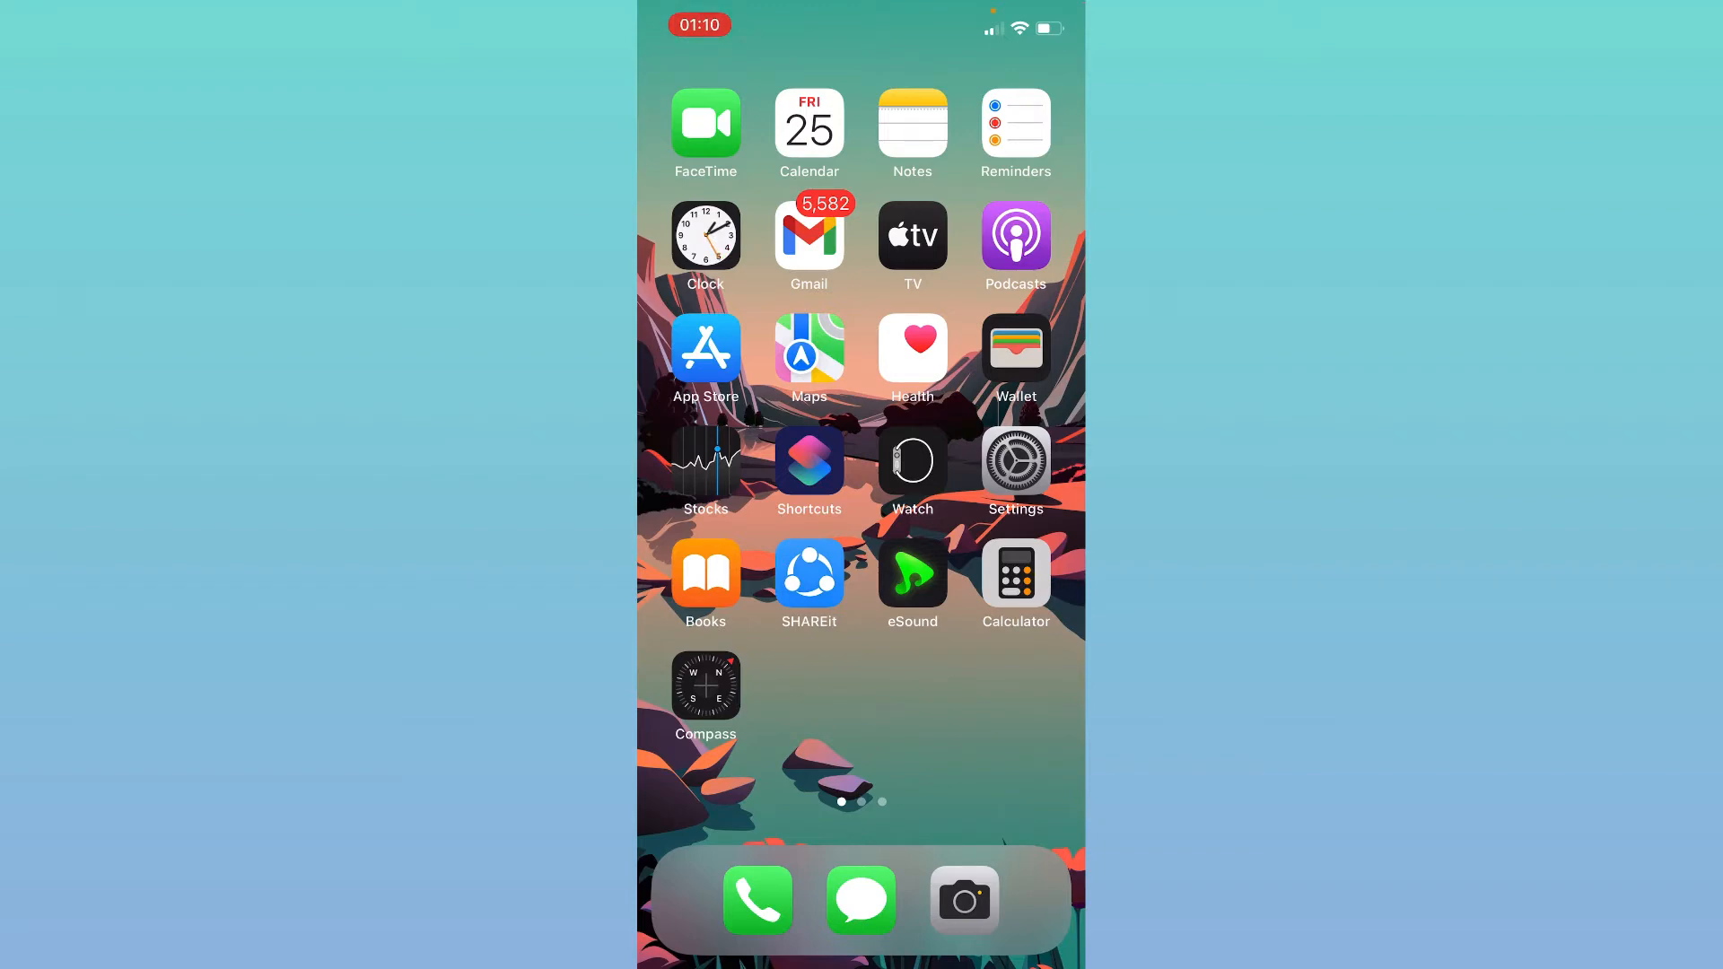
# Open Settings and reach Language & Region, showing English language and Nepal region
pyautogui.click(1012, 458)
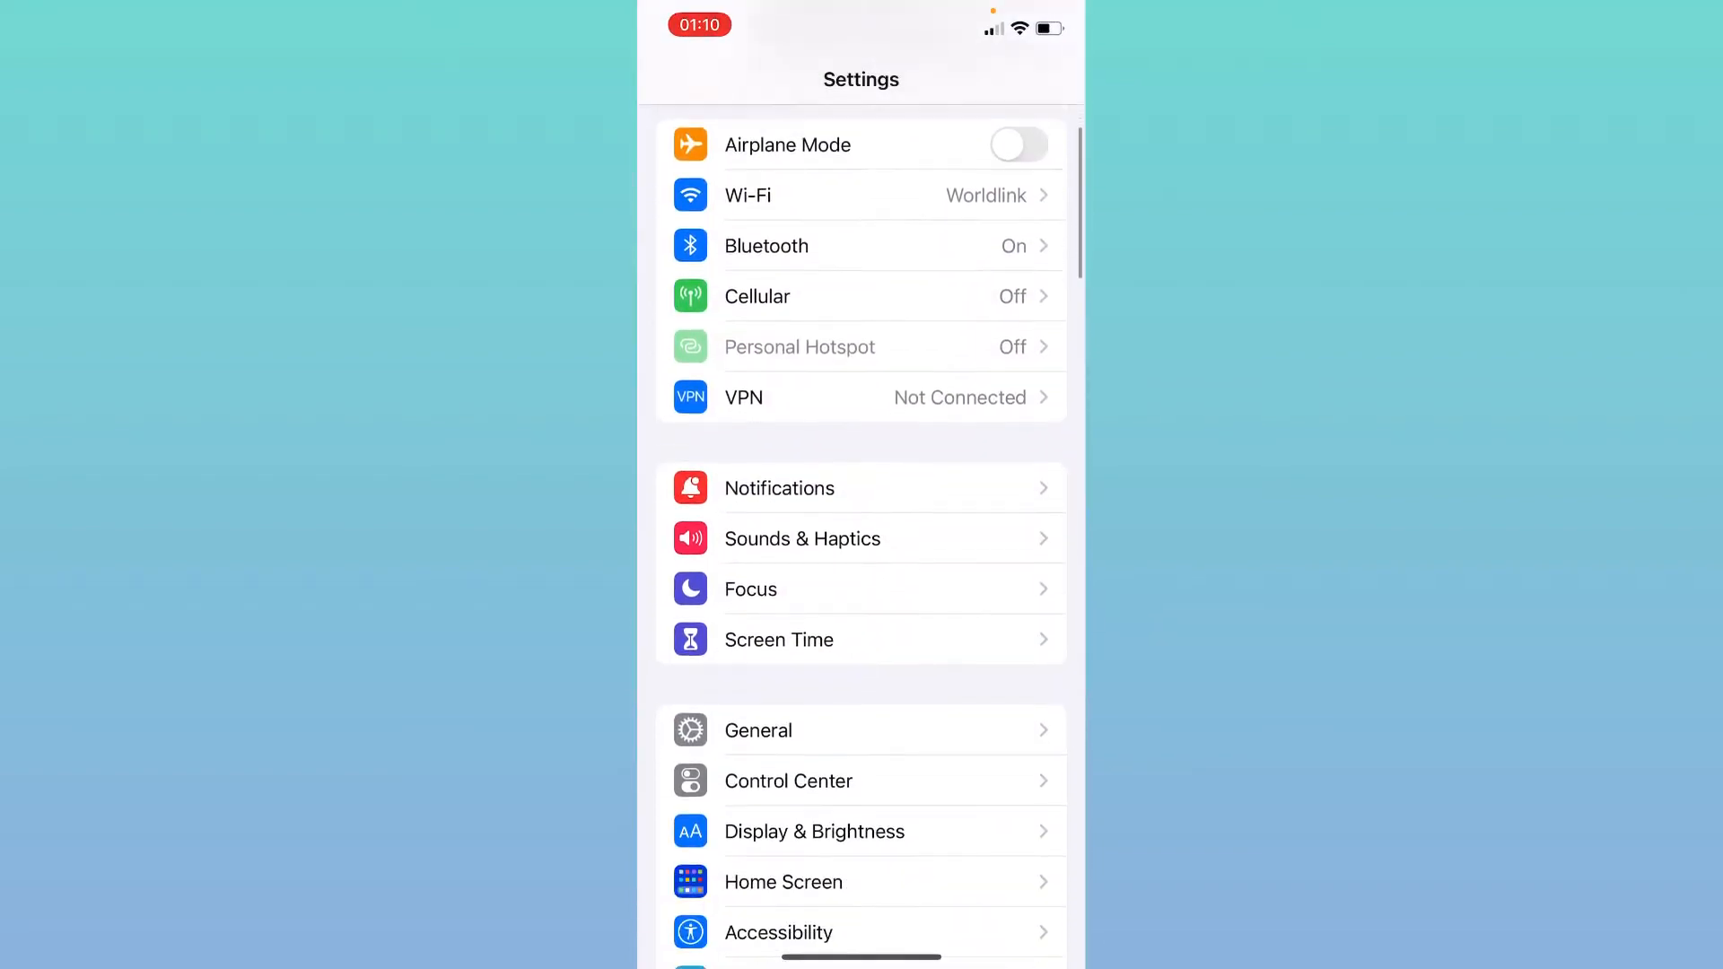
pyautogui.scroll(-3)
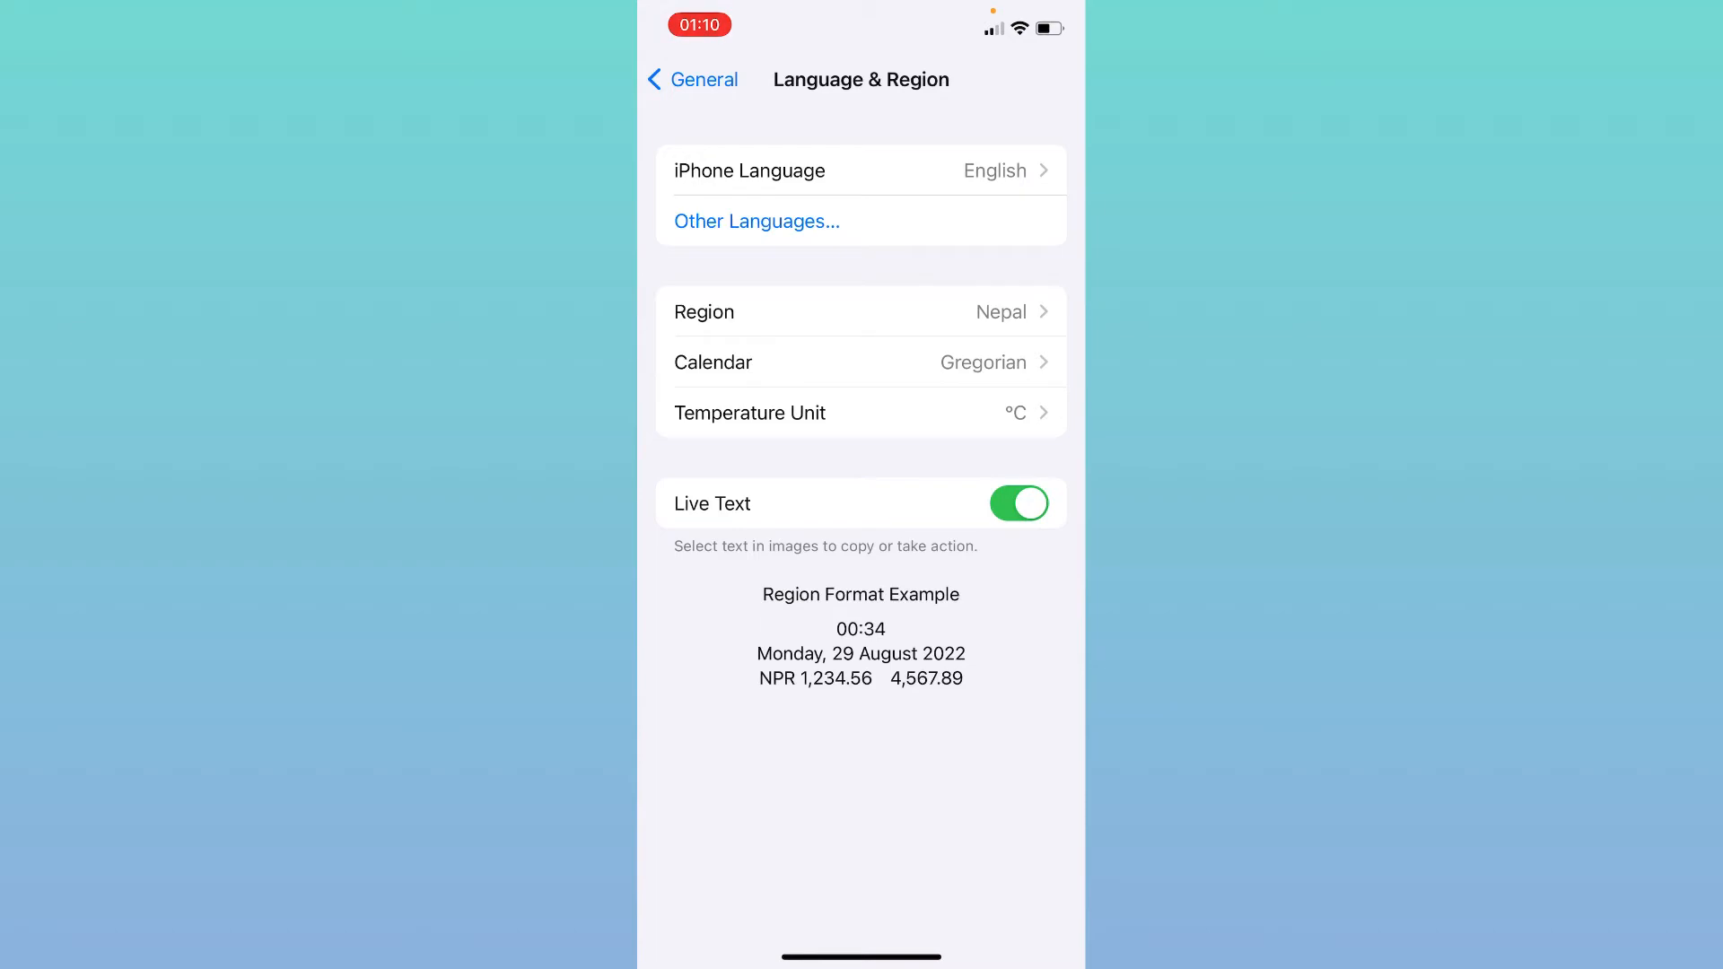
# Open iPhone Language and browse the language list, returning to the English variants at top
pyautogui.click(860, 170)
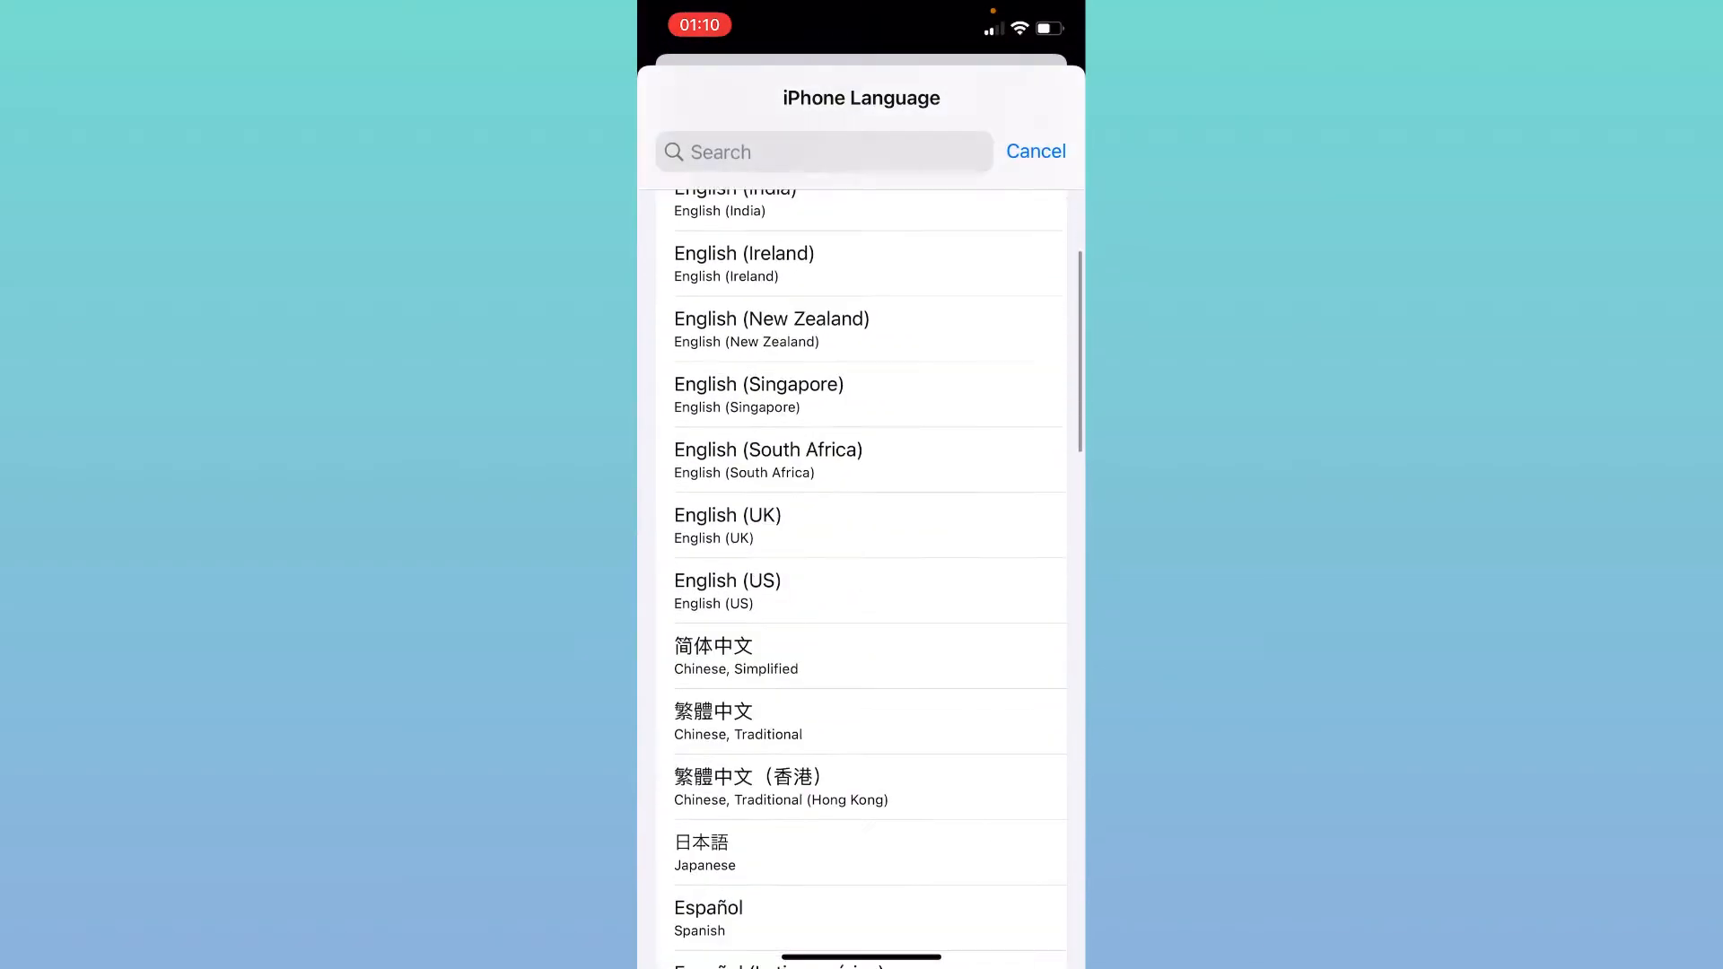
pyautogui.scroll(-3)
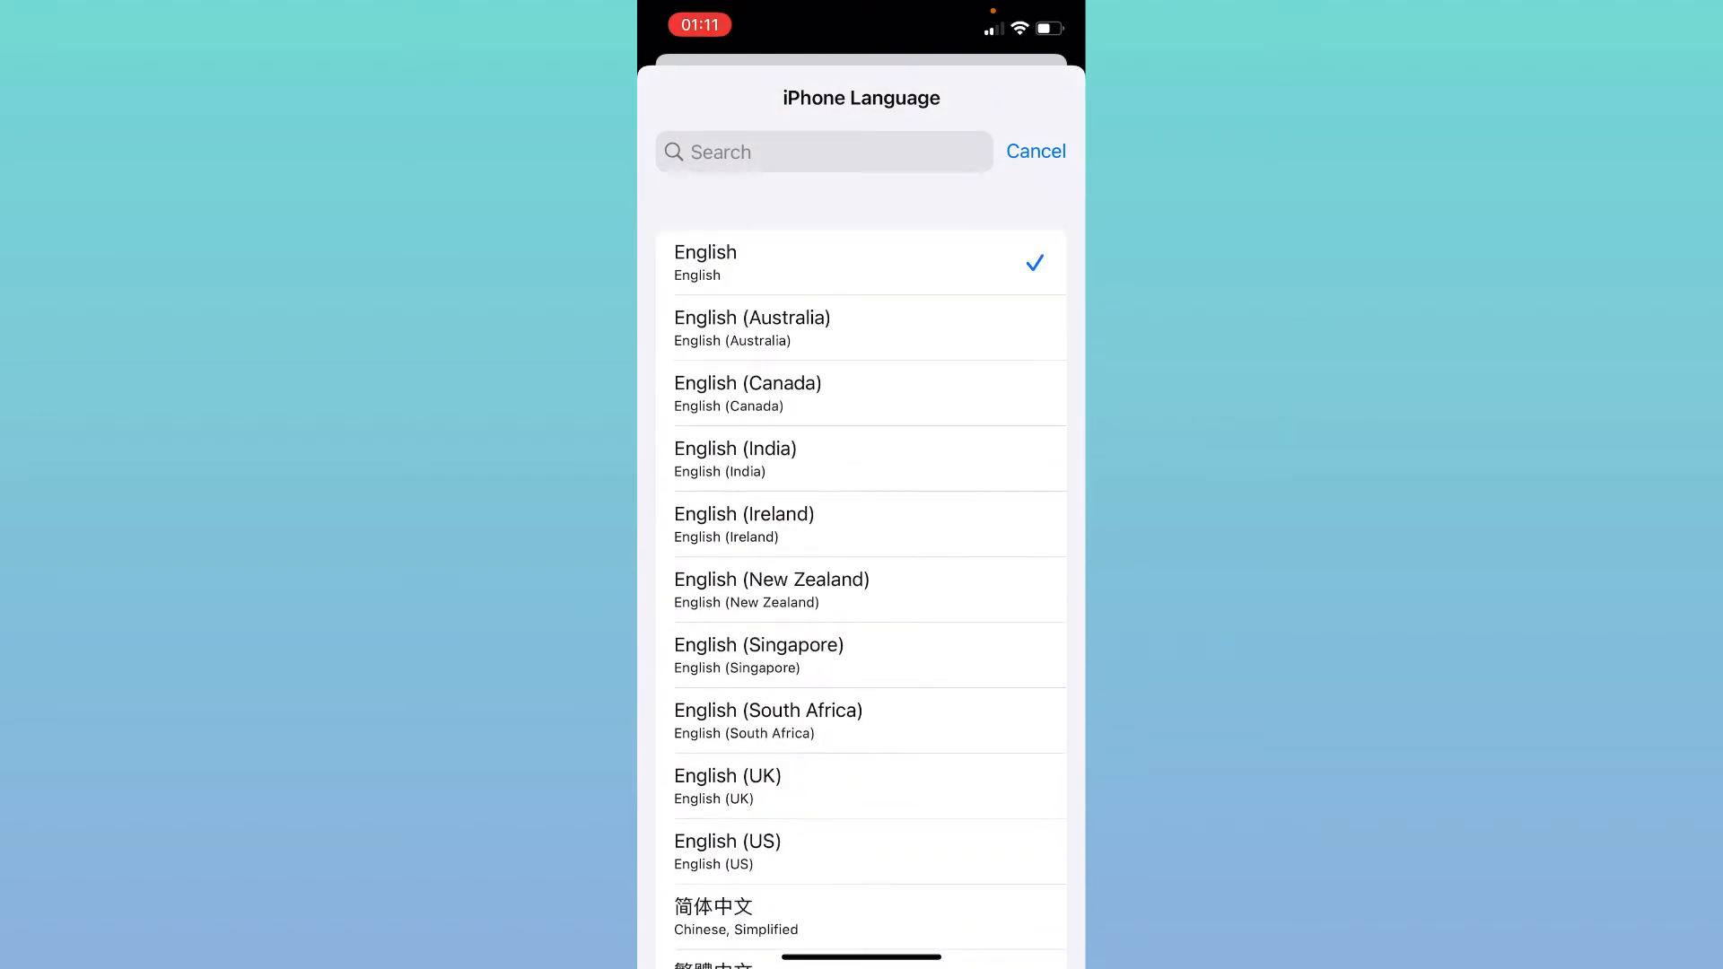
pyautogui.scroll(-3)
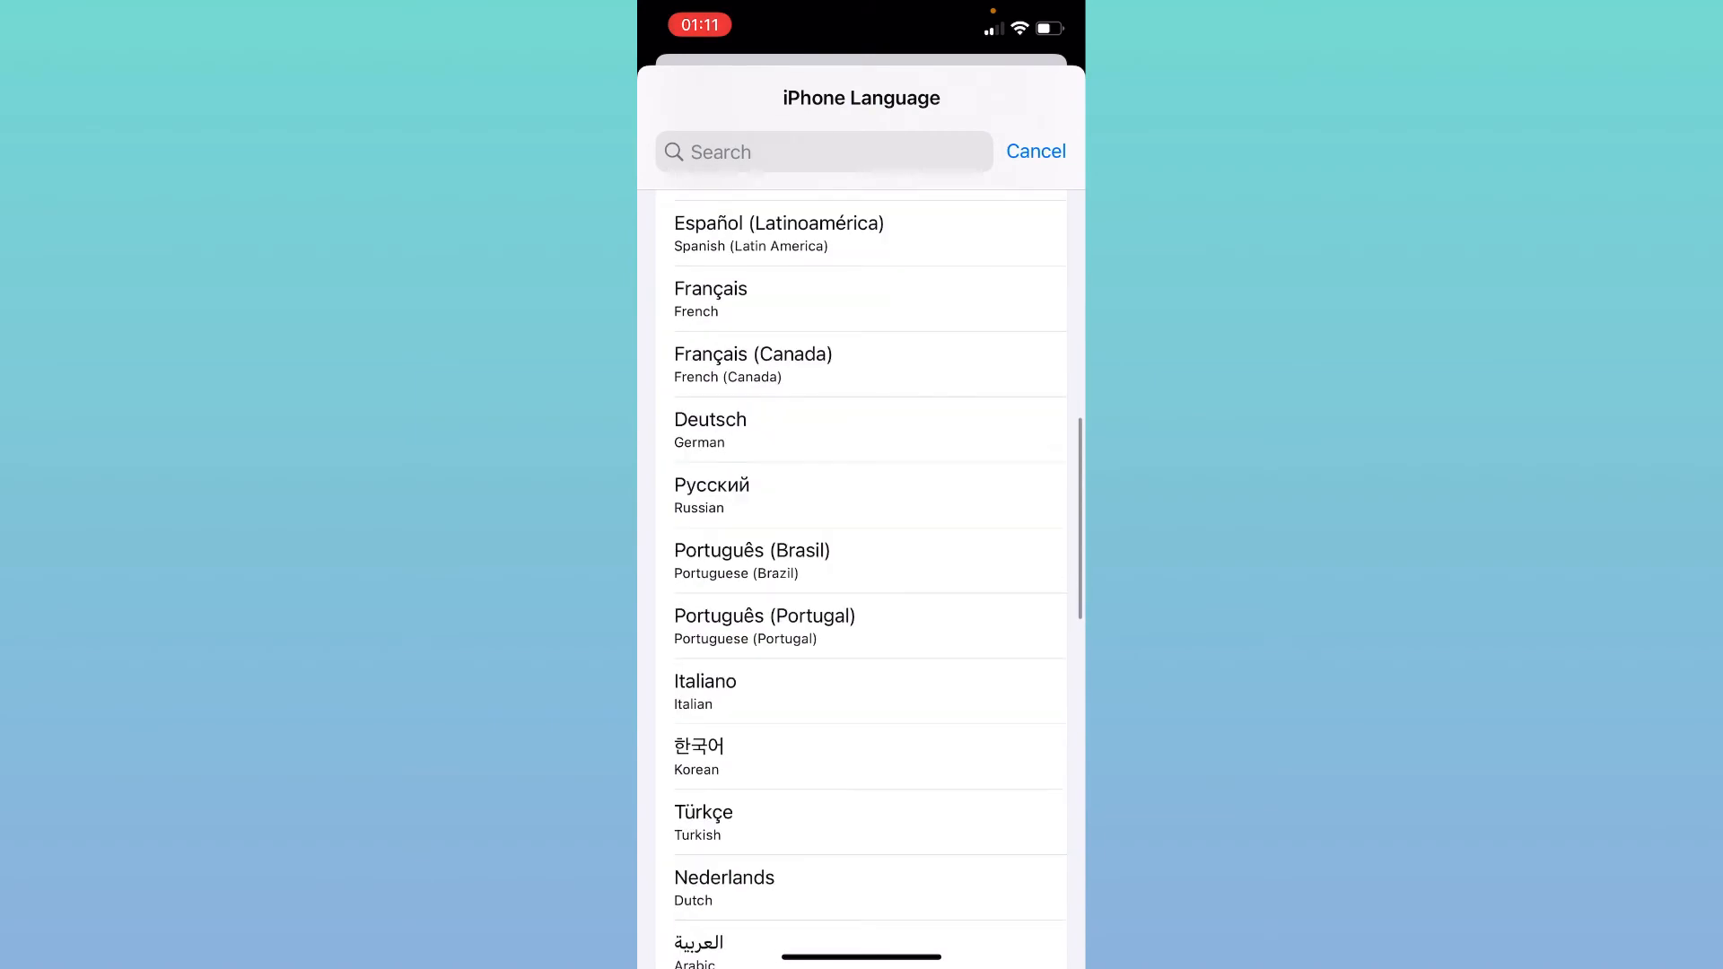
pyautogui.scroll(-3)
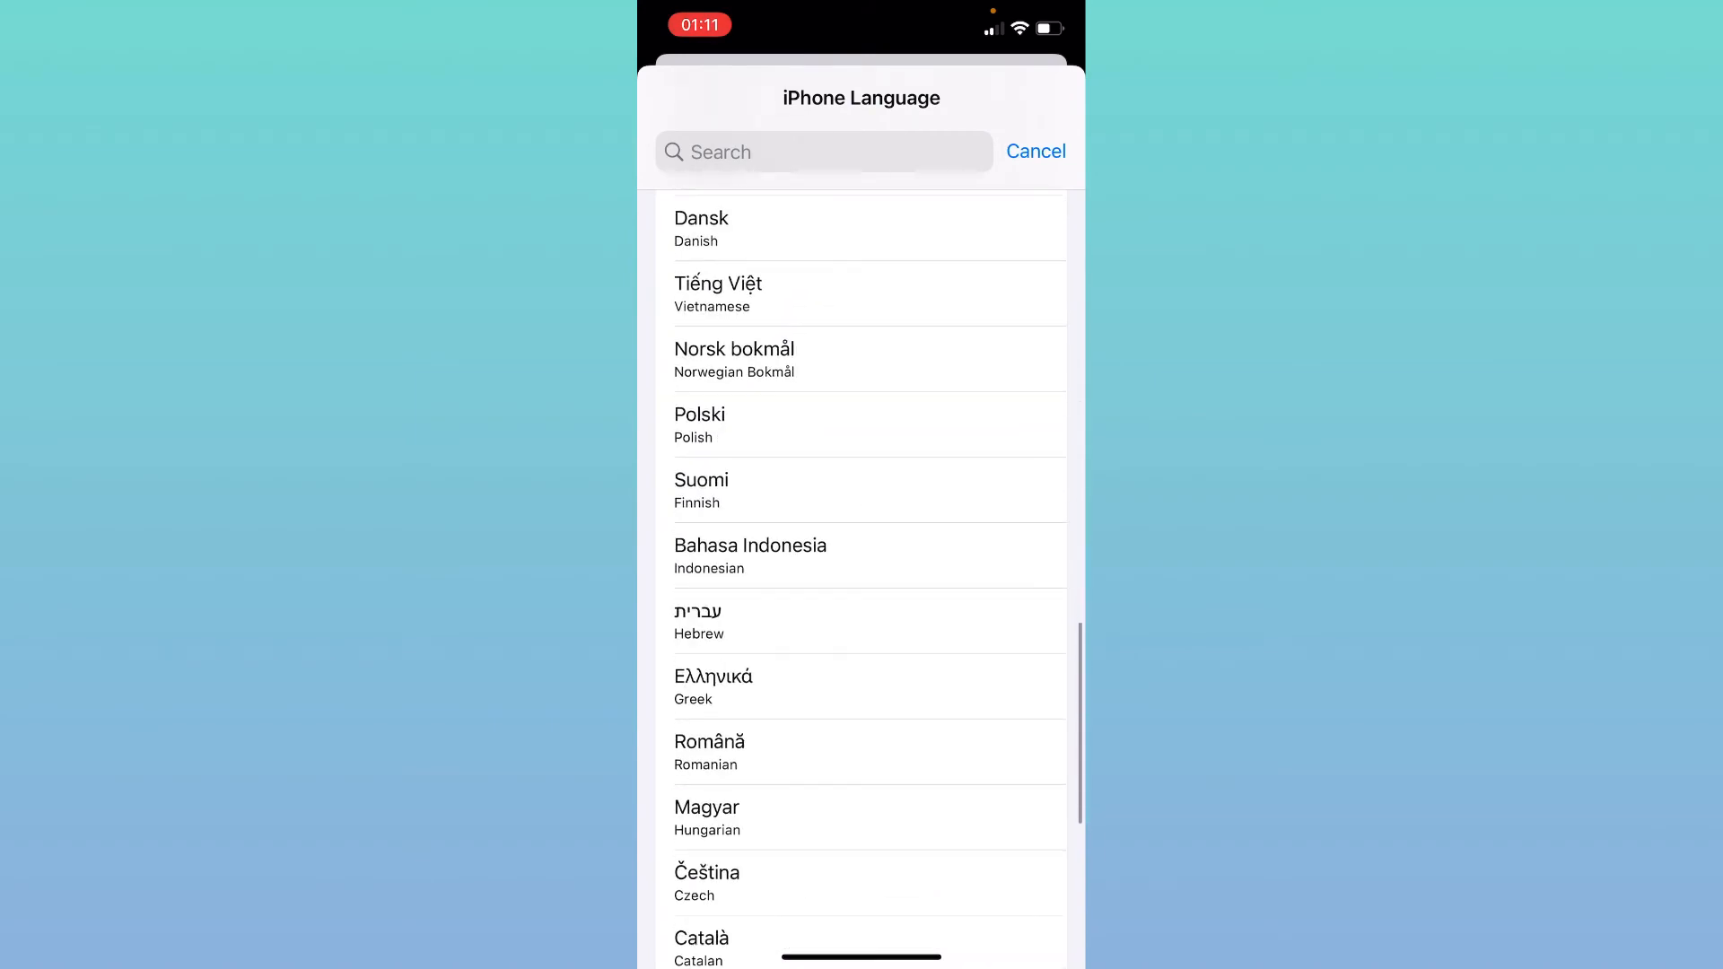
pyautogui.scroll(-3)
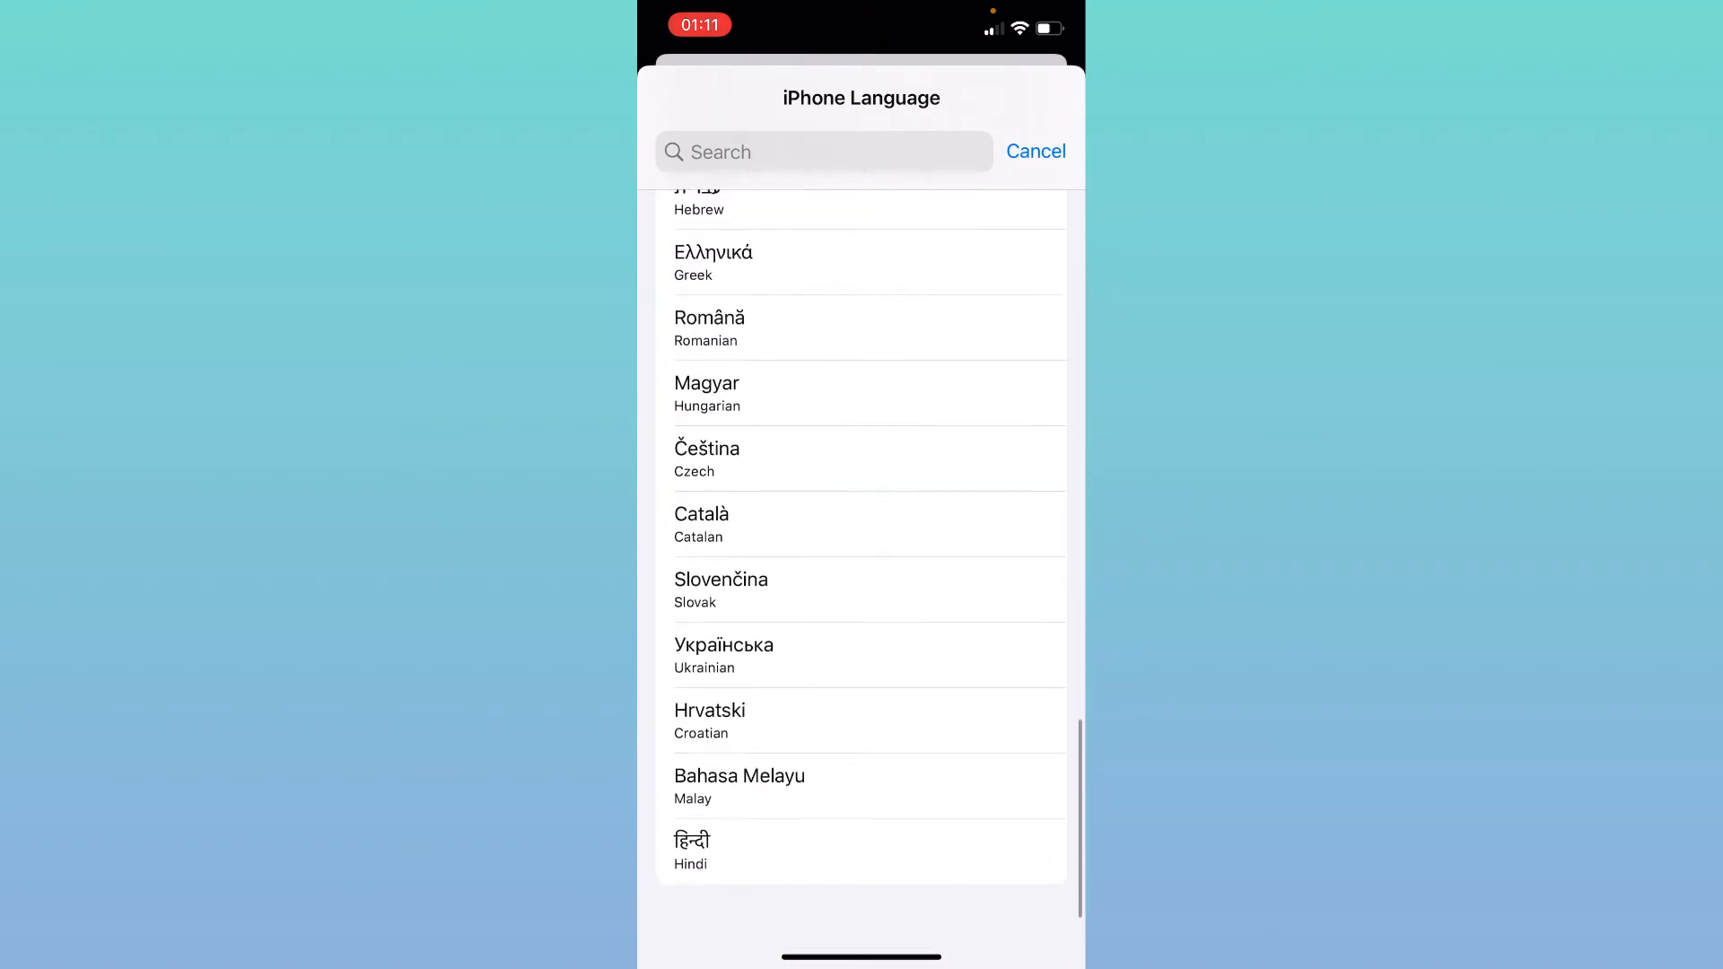
pyautogui.scroll(3)
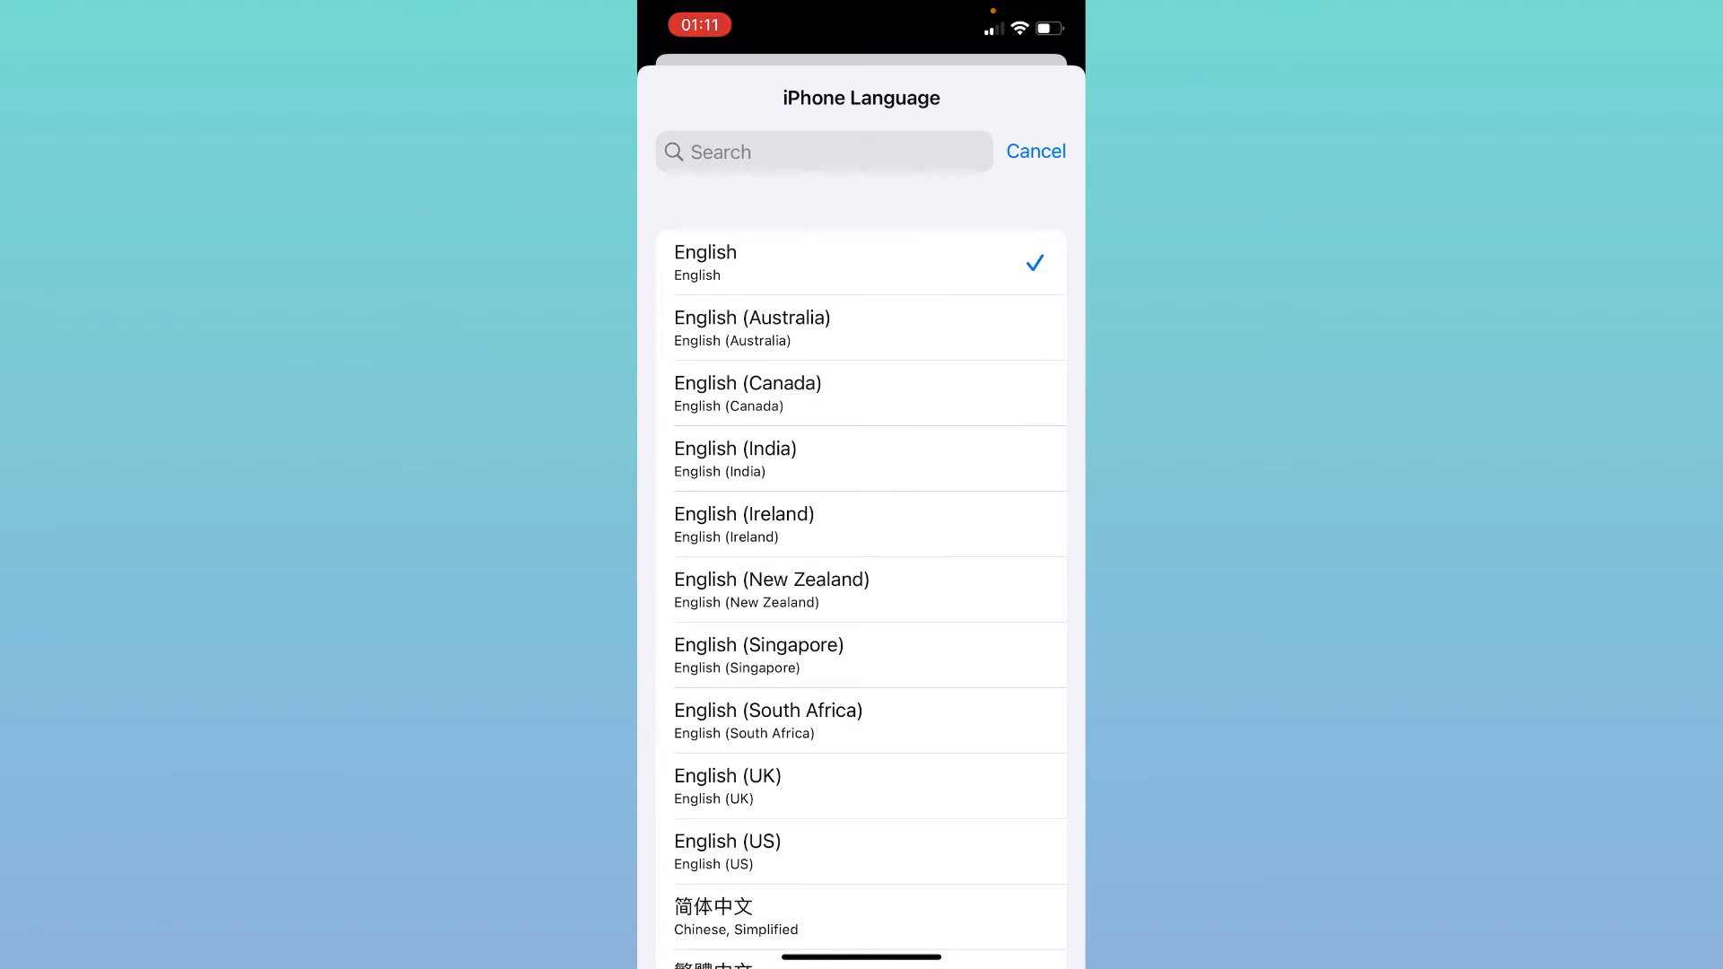